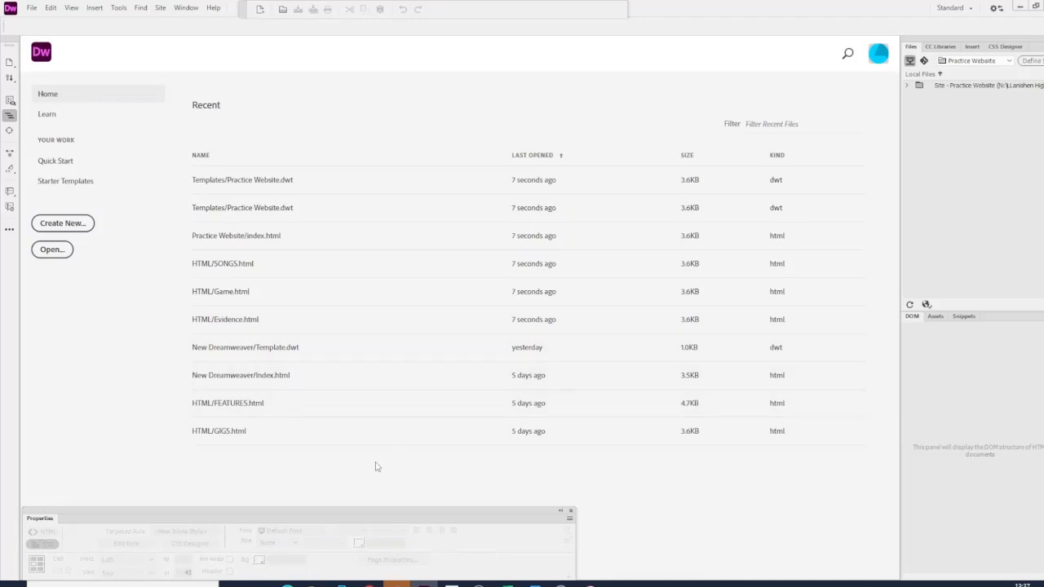
{"action": "mouse_move", "coordinate": [956, 270]}
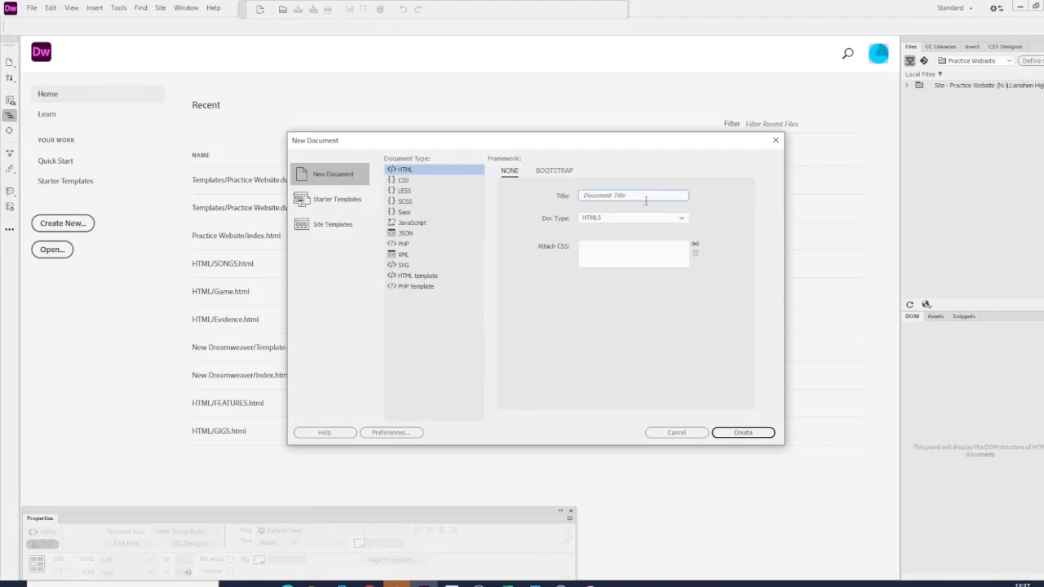
Create a new blank HTML page titled Practice Website
{"action": "type", "text": "Practice Website"}
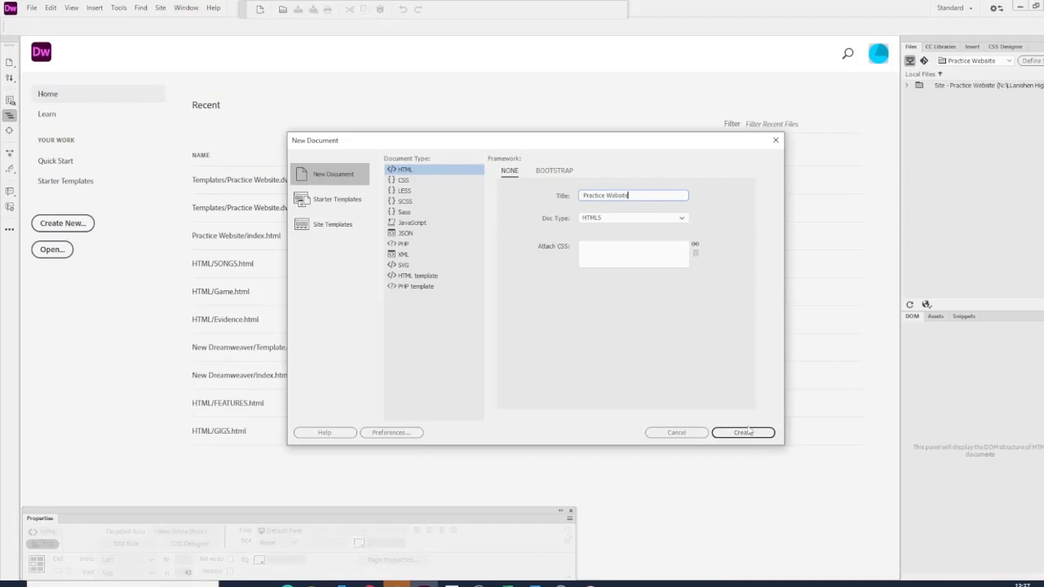
{"action": "left_click", "coordinate": [743, 432]}
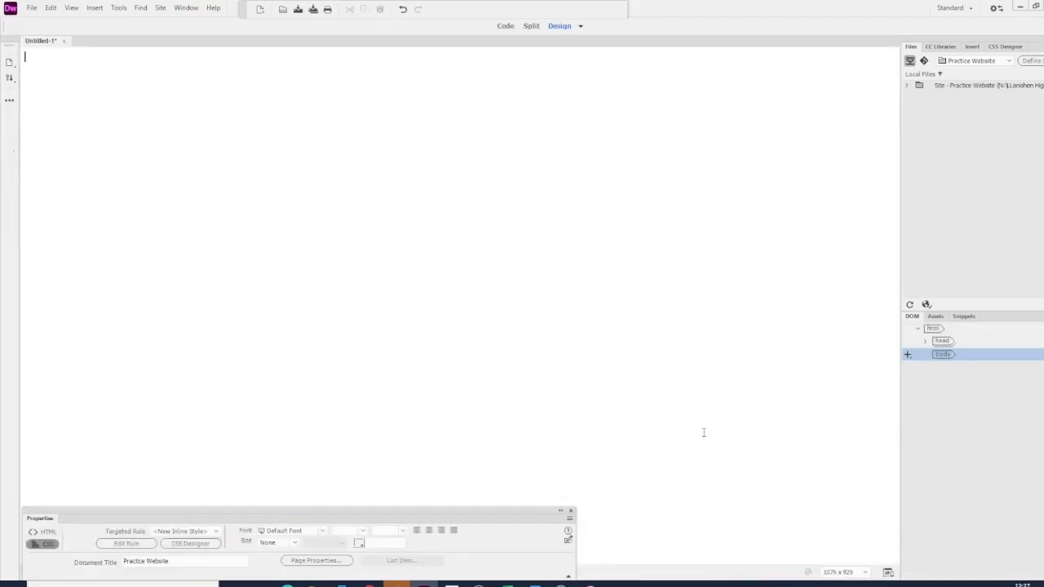
{"action": "mouse_move", "coordinate": [284, 122]}
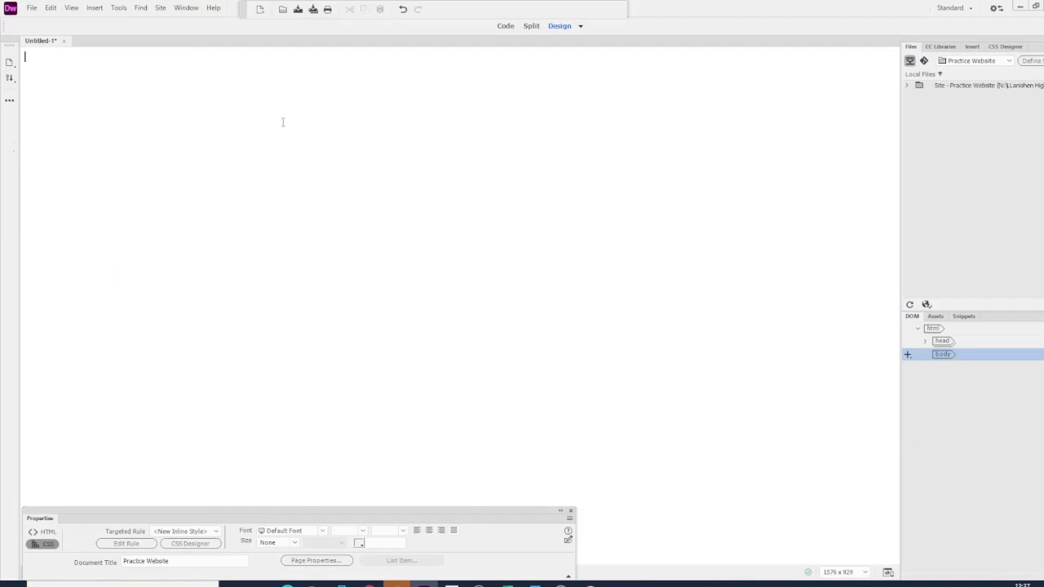
Insert a 3-by-3 table, 200 px wide with border 0, at the top of the page
{"action": "left_click", "coordinate": [580, 26]}
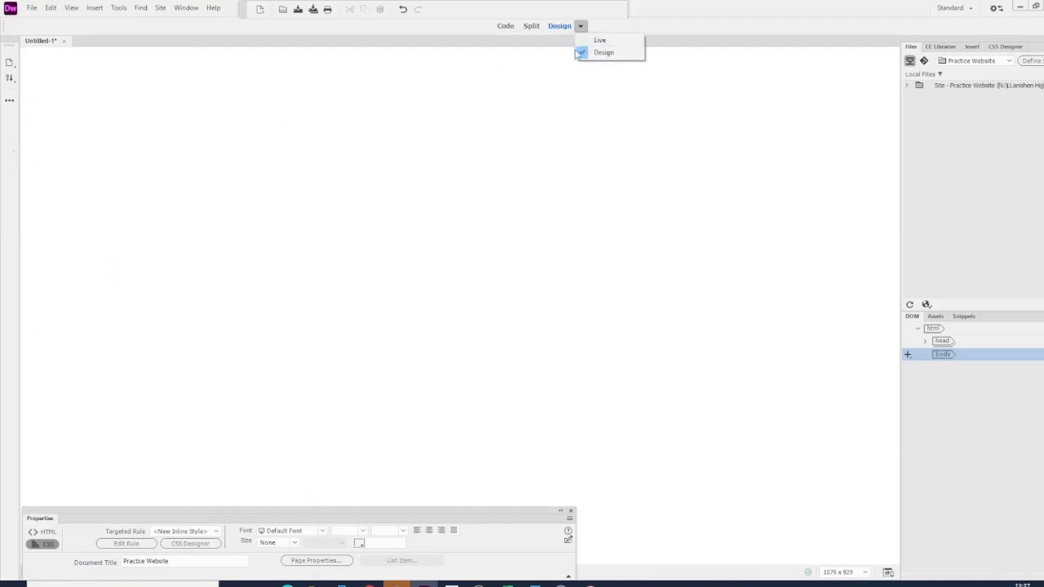
{"action": "left_click", "coordinate": [95, 7]}
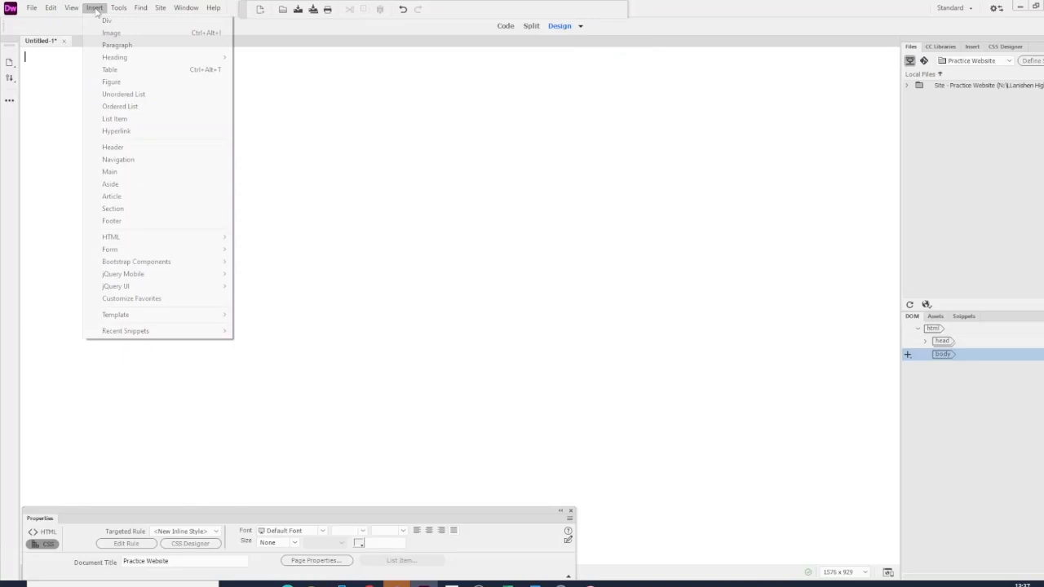
{"action": "left_click", "coordinate": [109, 69]}
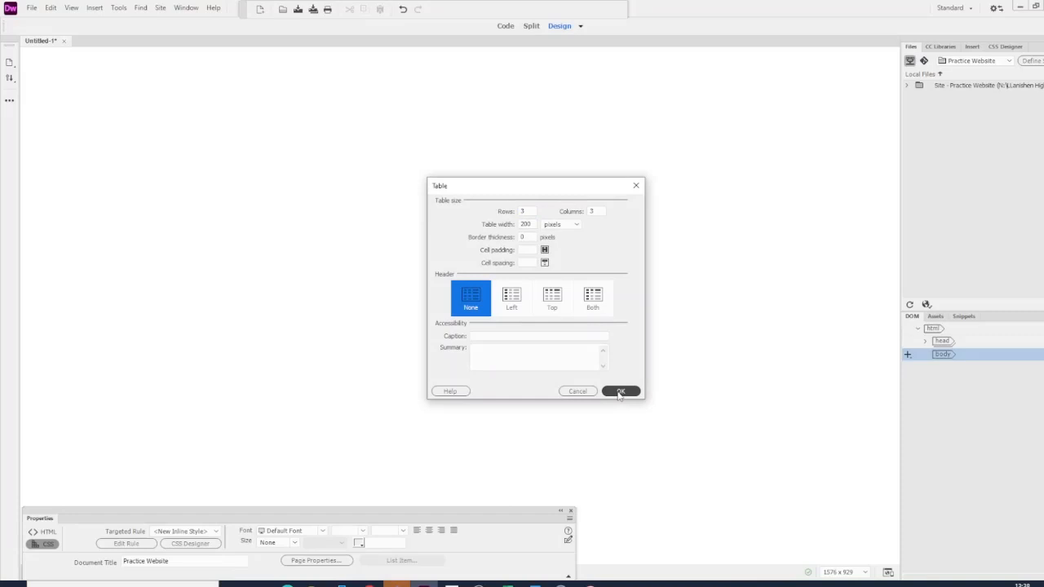
{"action": "mouse_move", "coordinate": [513, 303]}
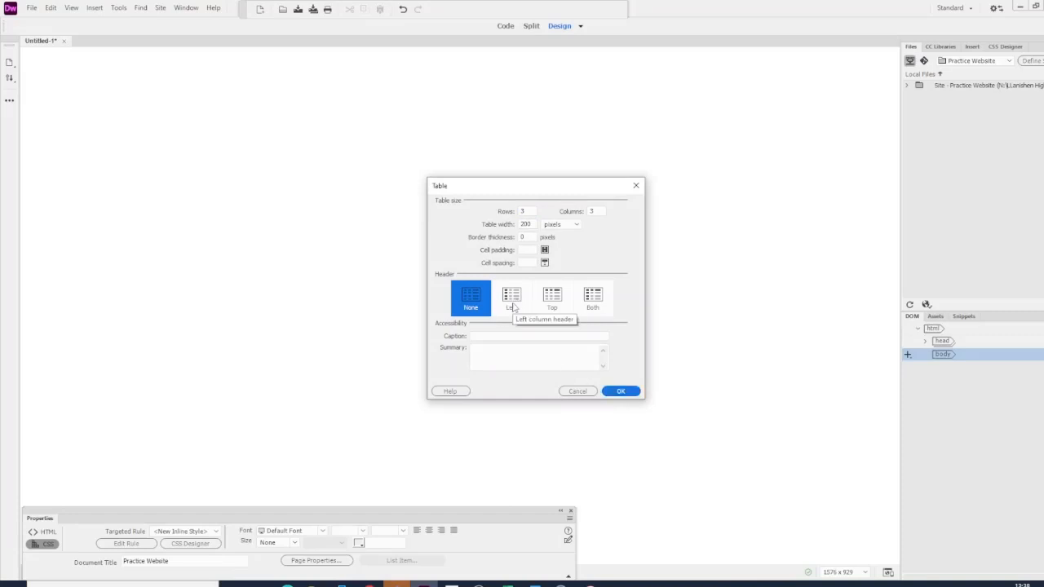
{"action": "mouse_move", "coordinate": [636, 421]}
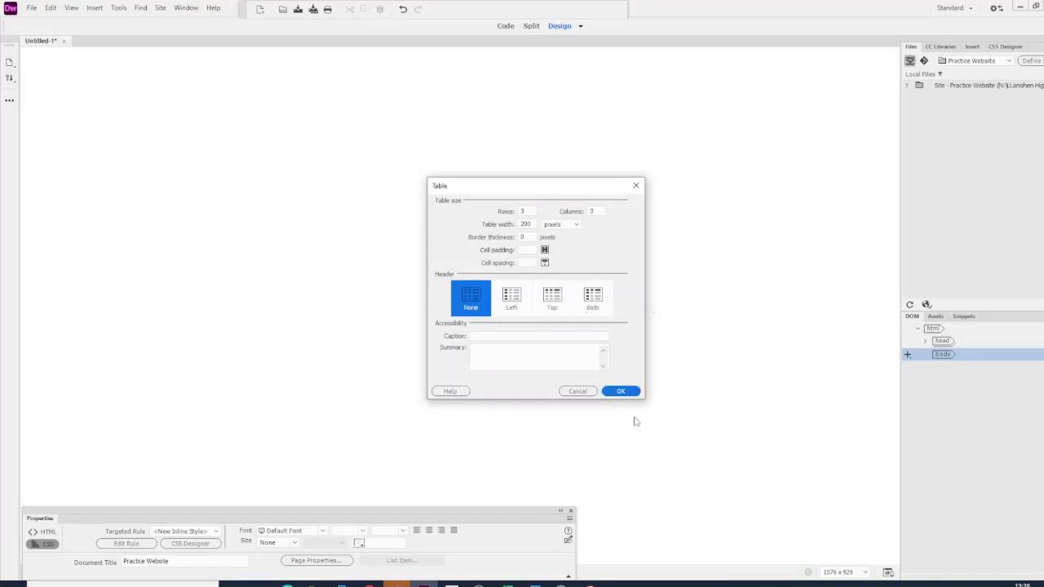
{"action": "left_click", "coordinate": [620, 392]}
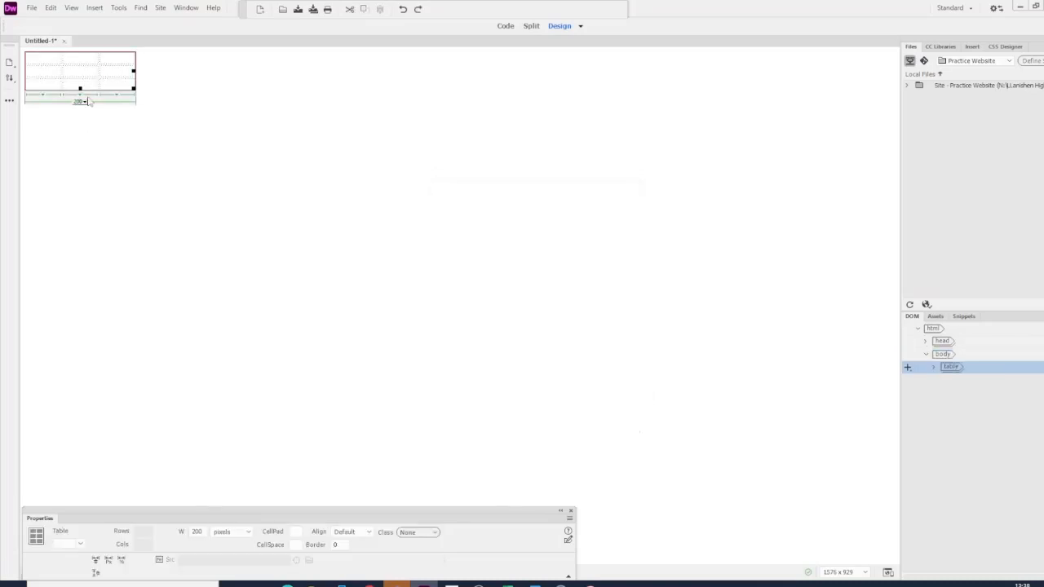
Stretch the table to fill the page and merge the left column cells into a layout grid
{"action": "left_click_drag", "start_coordinate": [134, 105], "coordinate": [653, 384]}
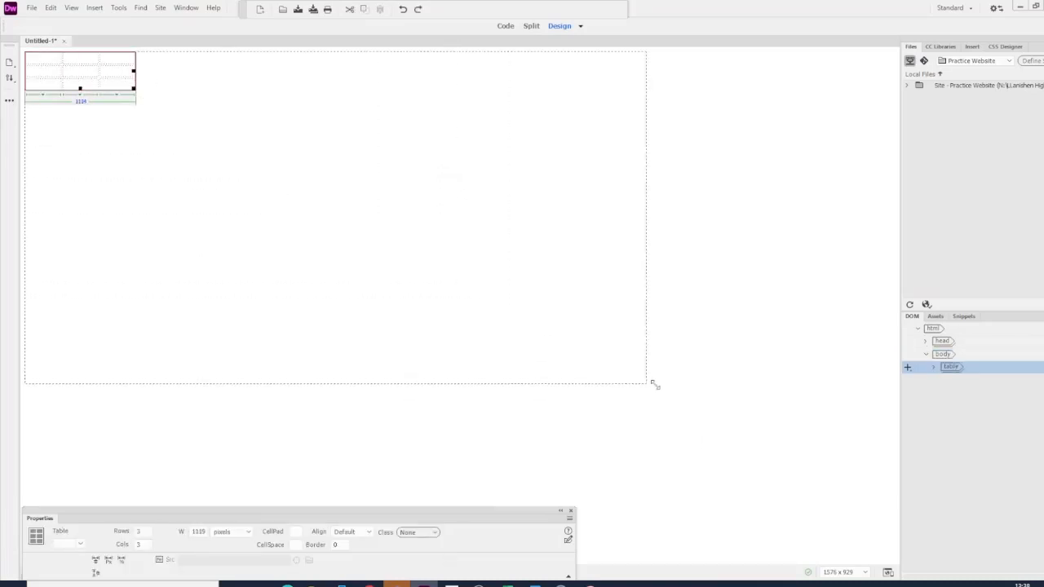
{"action": "left_click_drag", "start_coordinate": [656, 385], "coordinate": [887, 489]}
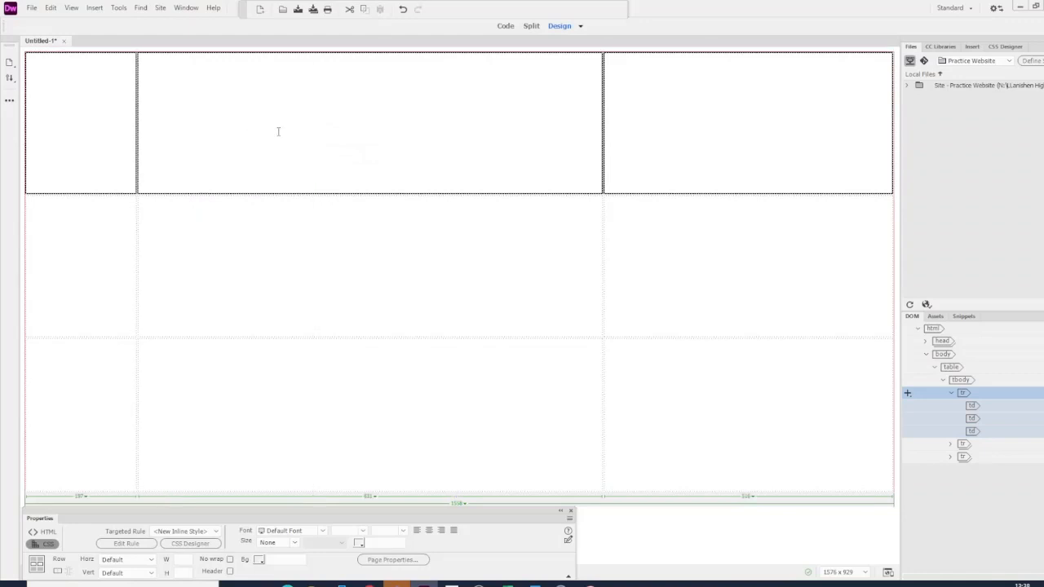
{"action": "mouse_move", "coordinate": [137, 100]}
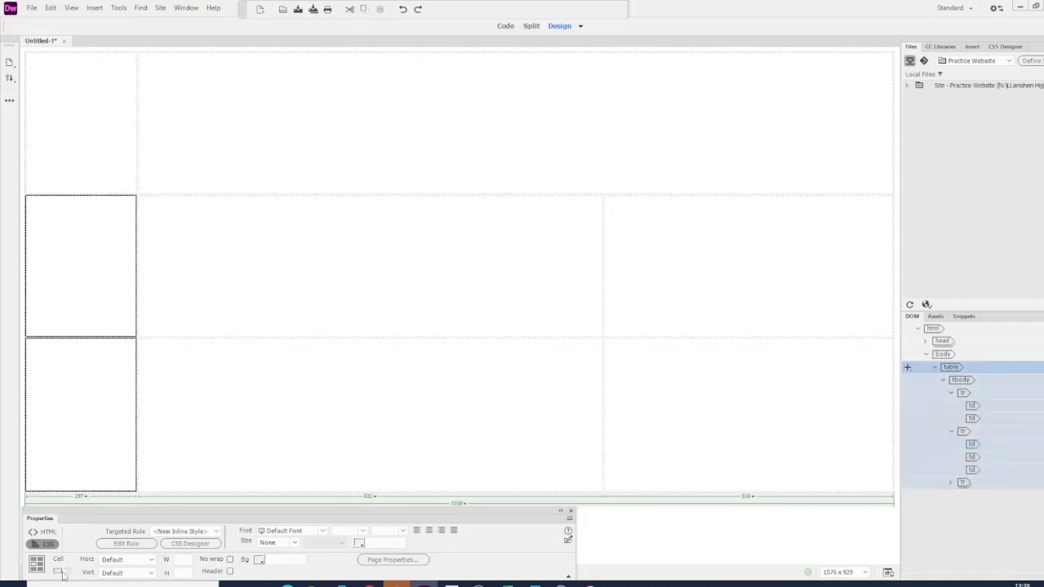
{"action": "left_click", "coordinate": [319, 265]}
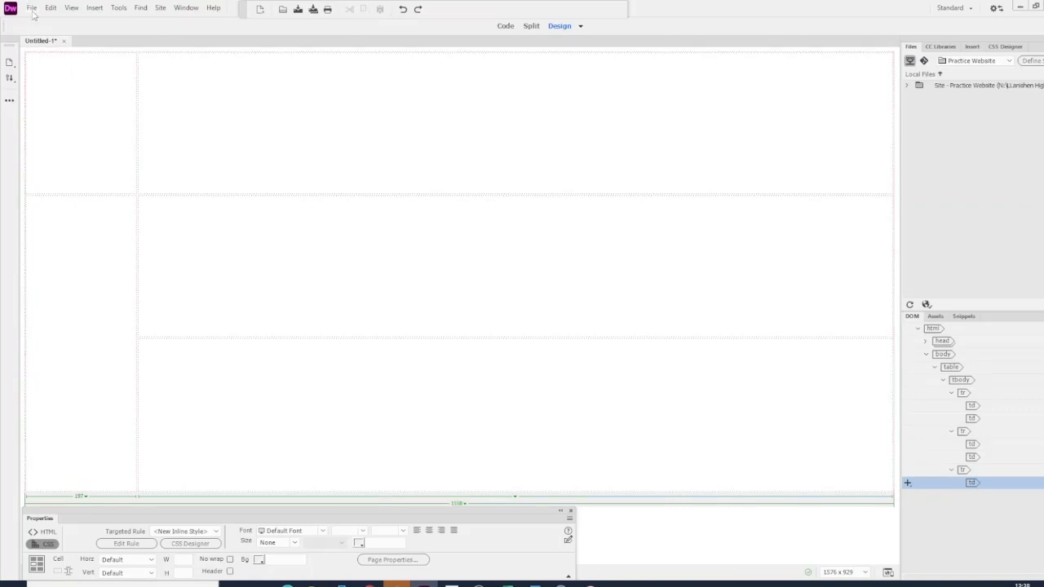
{"action": "left_click", "coordinate": [32, 7]}
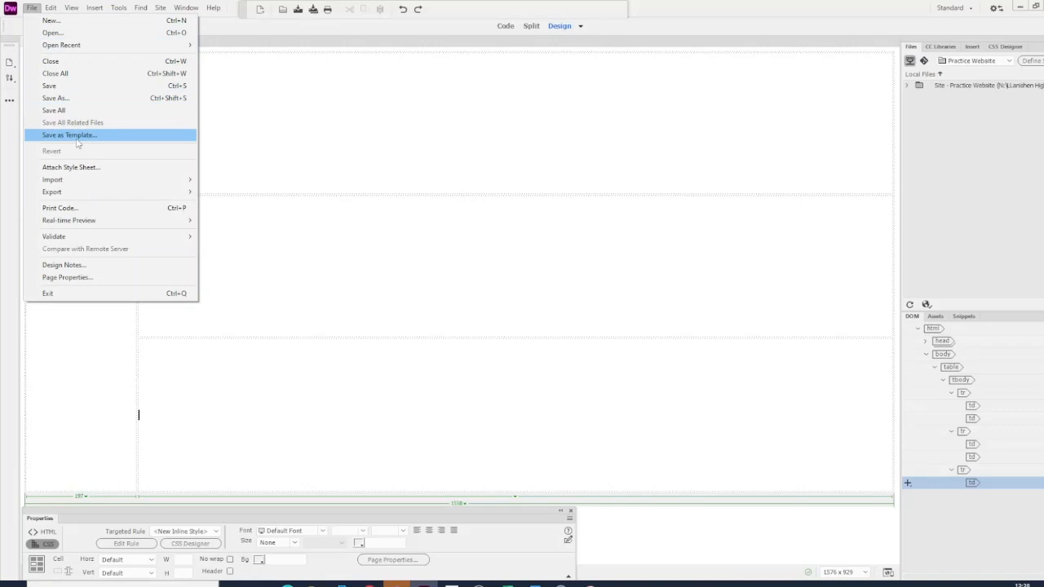
Save the page as the template Practice Template.dwt and select a left-column cell
{"action": "left_click", "coordinate": [69, 134]}
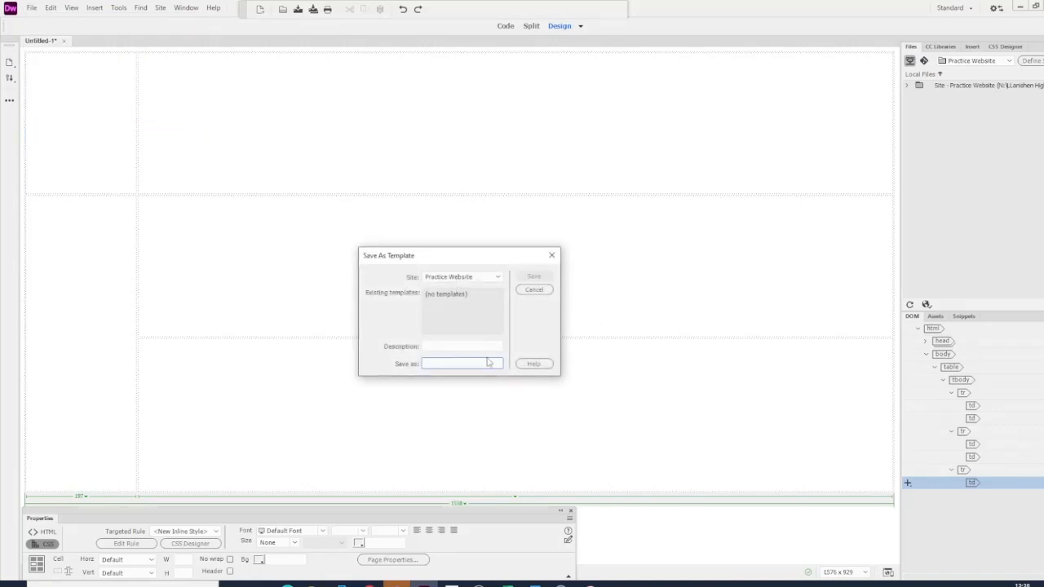
{"action": "type", "text": "Practice Template"}
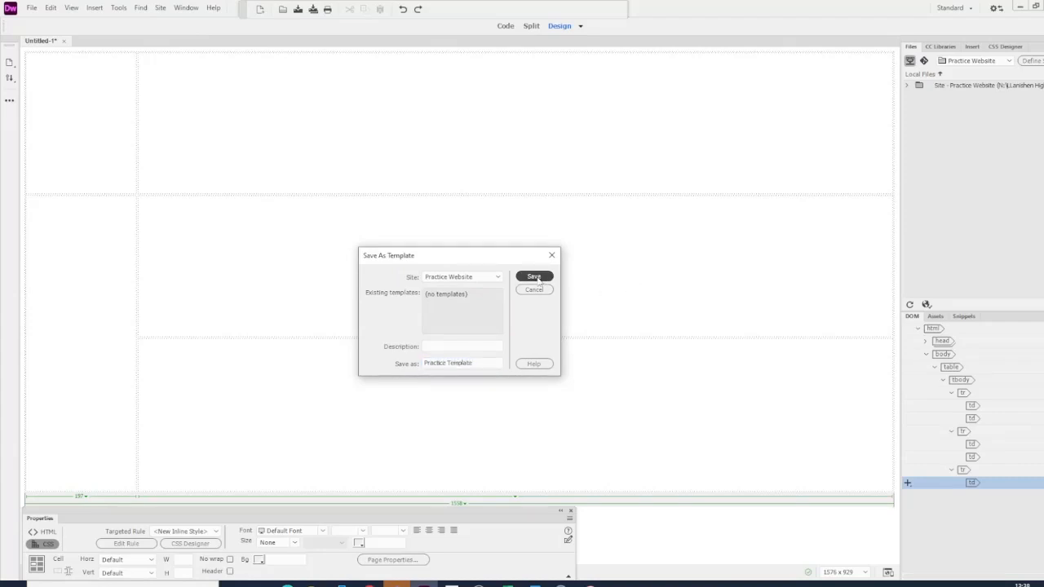
{"action": "left_click", "coordinate": [533, 277]}
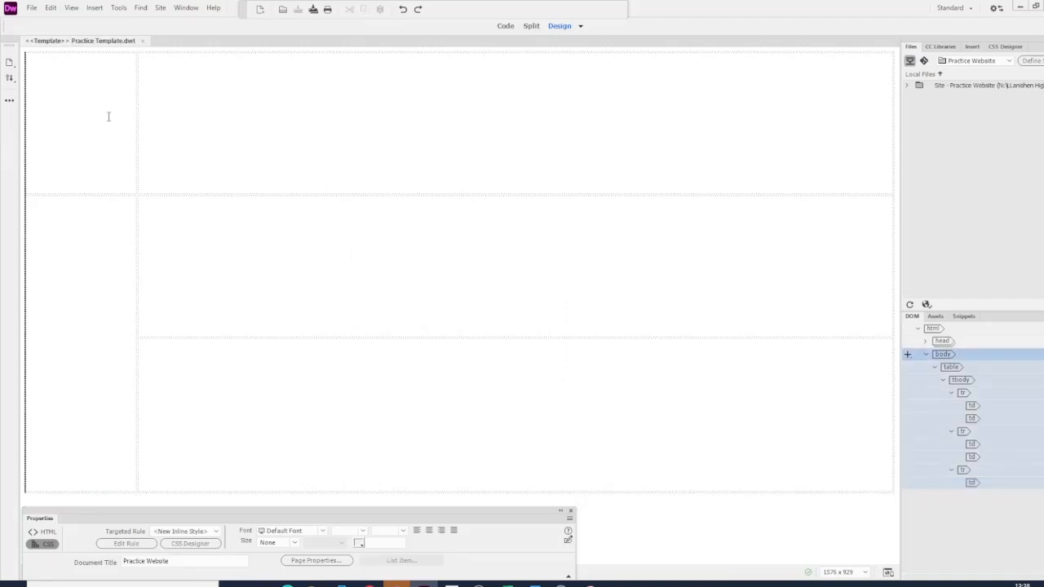
{"action": "left_click", "coordinate": [137, 122]}
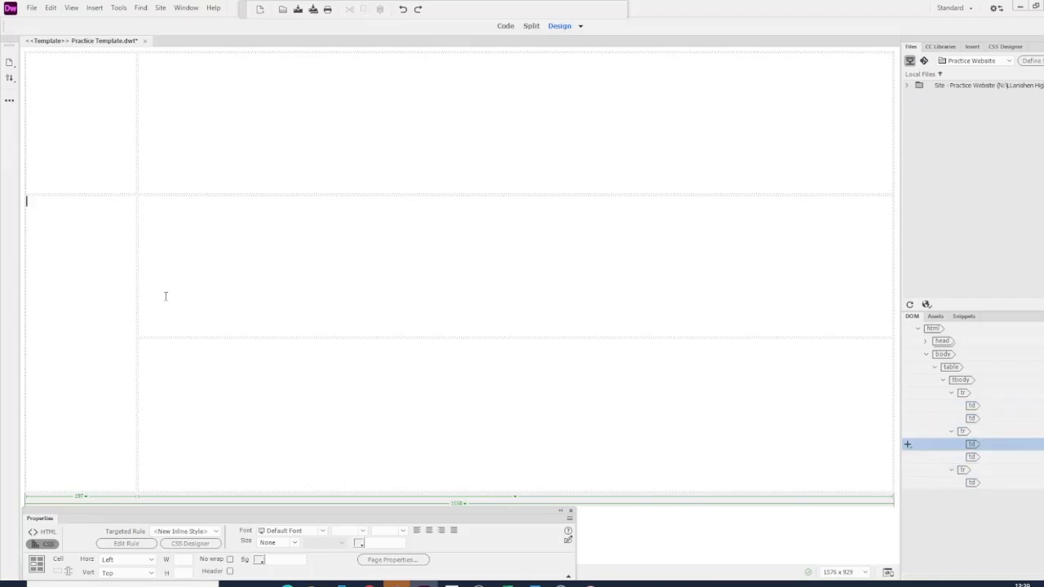
Add an editable region named Subheading to the right-hand cell of the second row
{"action": "left_click", "coordinate": [94, 6]}
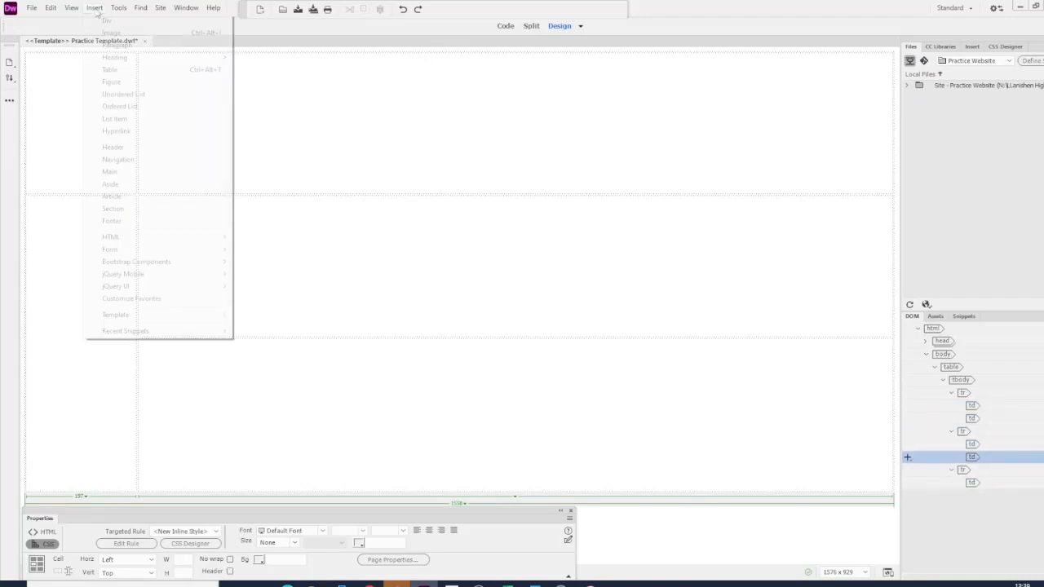
{"action": "mouse_move", "coordinate": [114, 314]}
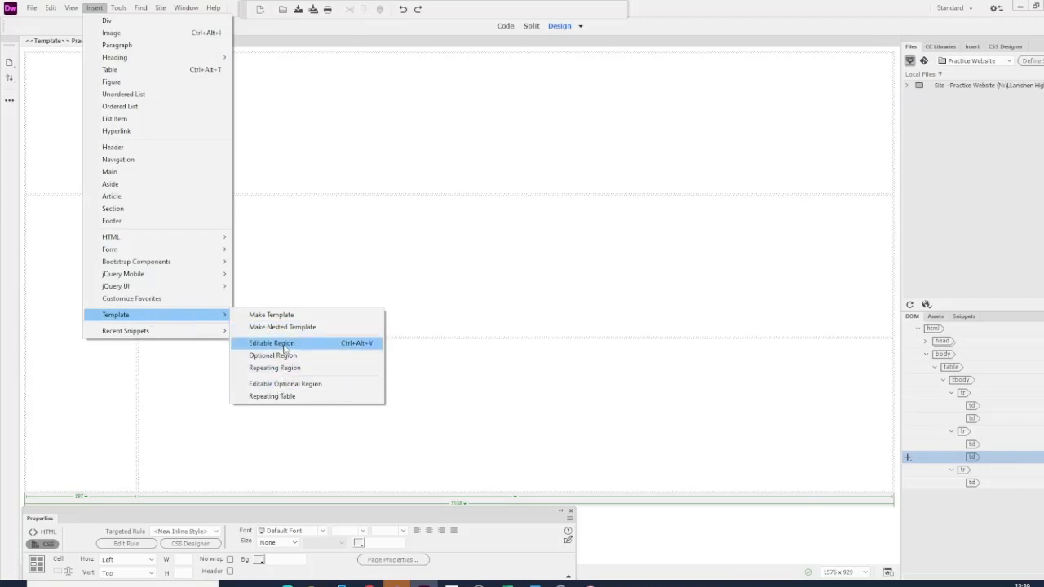
{"action": "left_click", "coordinate": [271, 342]}
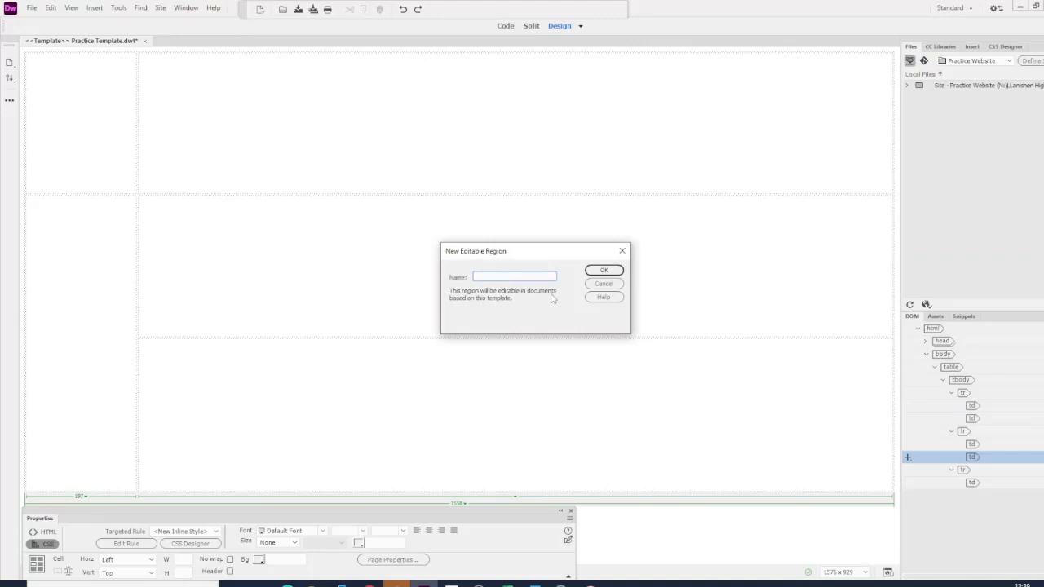
{"action": "type", "text": "Subheading"}
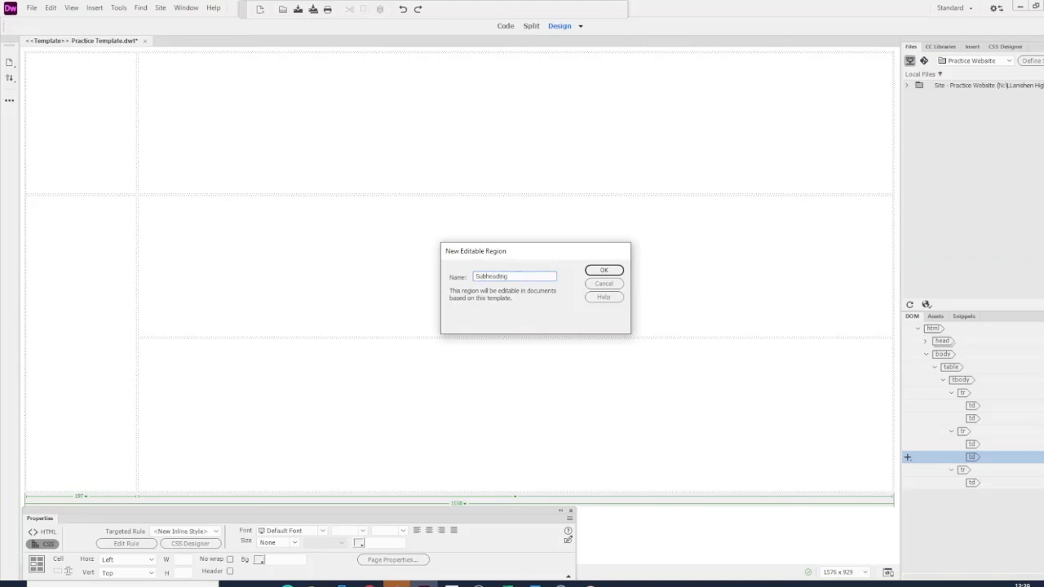
{"action": "left_click", "coordinate": [603, 270]}
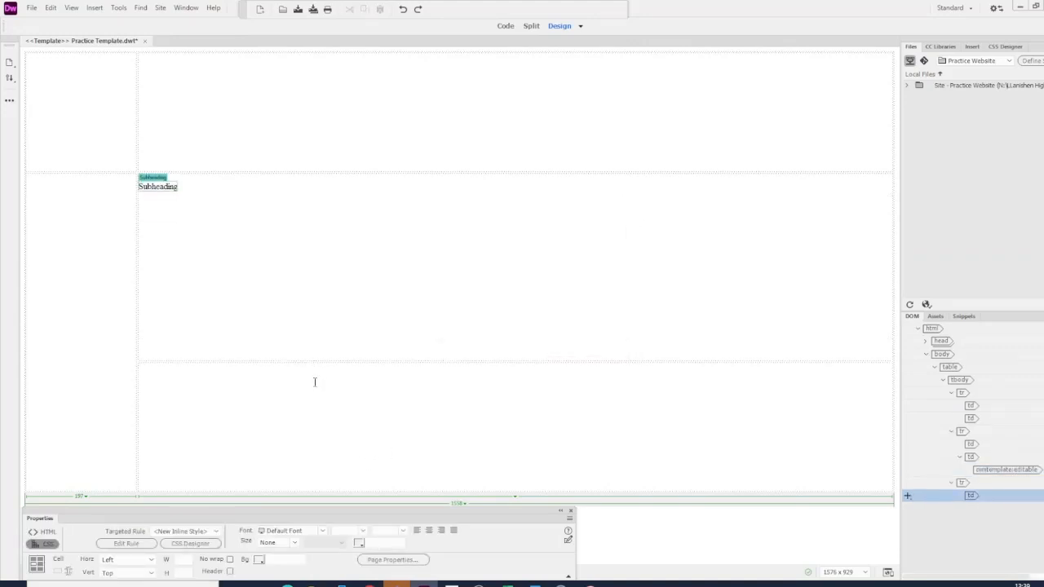
Add an editable region named Main Text to the bottom-right cell
{"action": "left_click", "coordinate": [95, 7]}
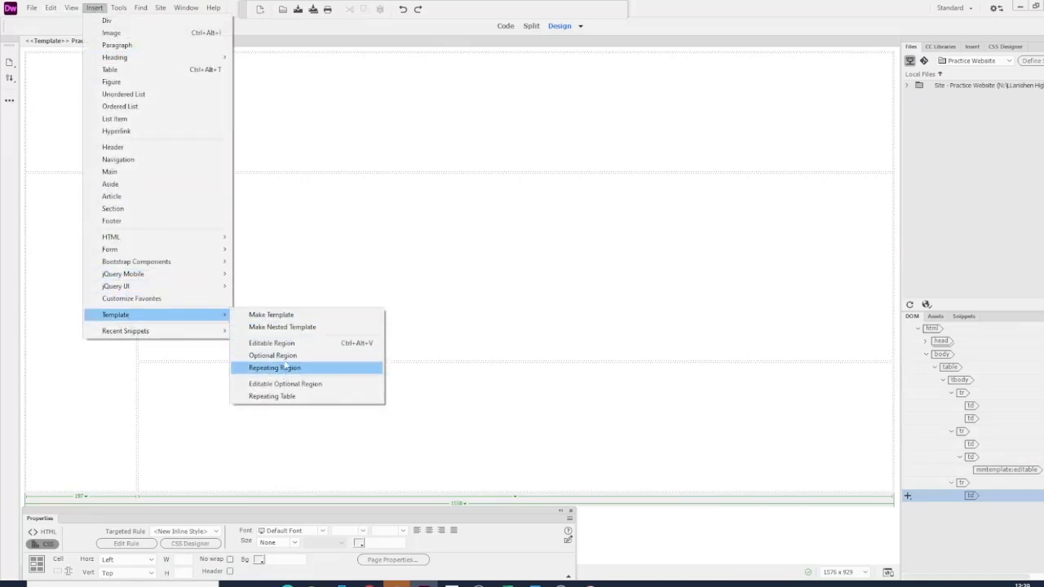
{"action": "left_click", "coordinate": [271, 342]}
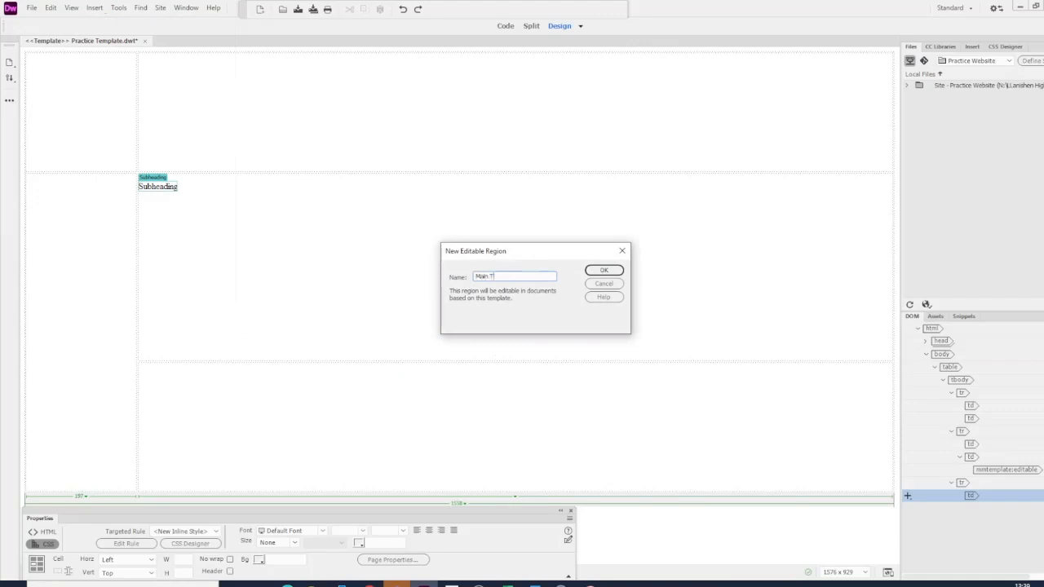
{"action": "left_click", "coordinate": [604, 270]}
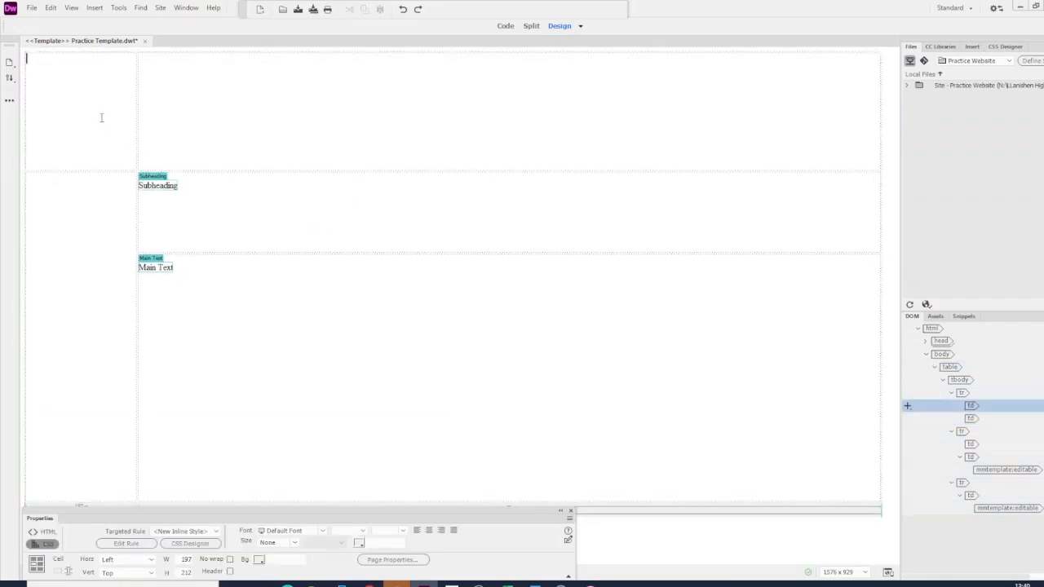
Add an editable region to the left middle cell containing the placeholder text Navigation
{"action": "left_click", "coordinate": [101, 208]}
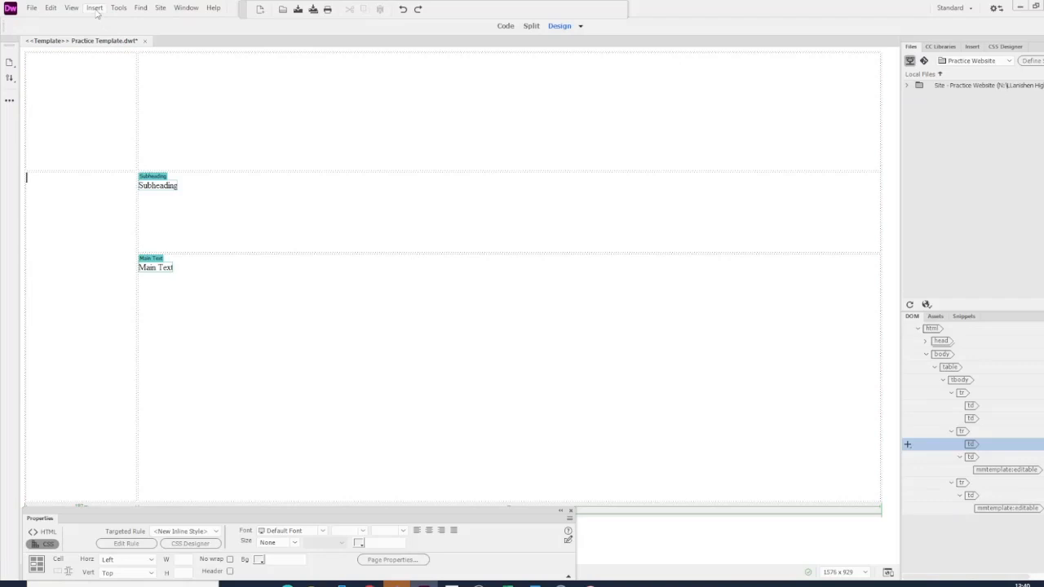
{"action": "left_click", "coordinate": [95, 7]}
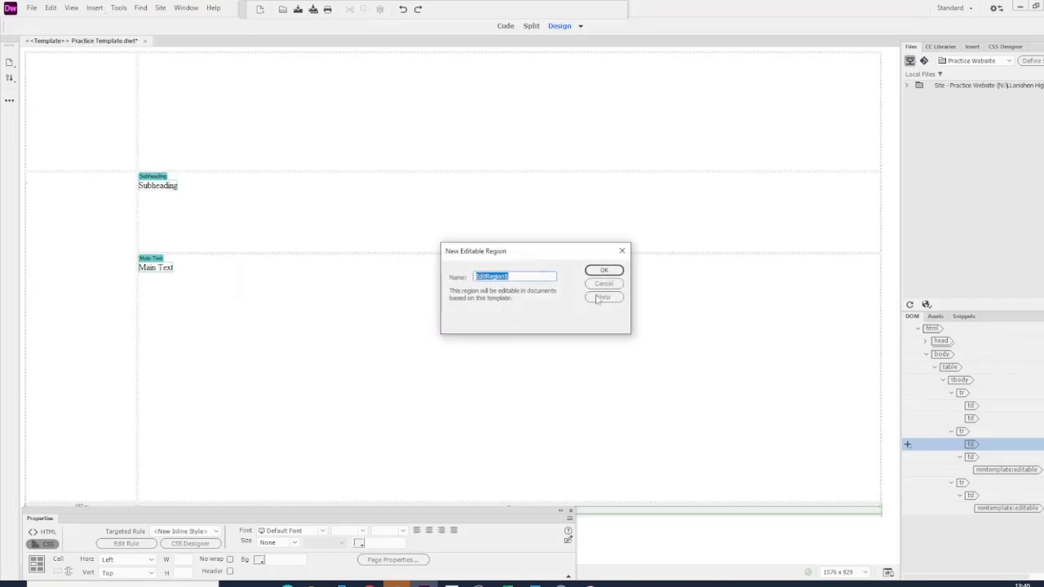
{"action": "left_click", "coordinate": [604, 270]}
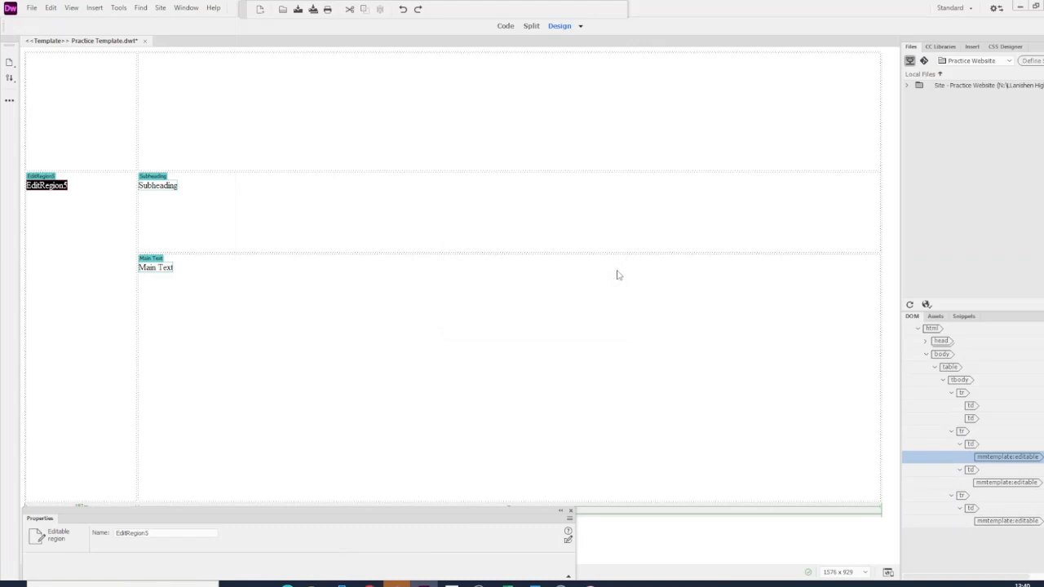
{"action": "type", "text": "Navigation"}
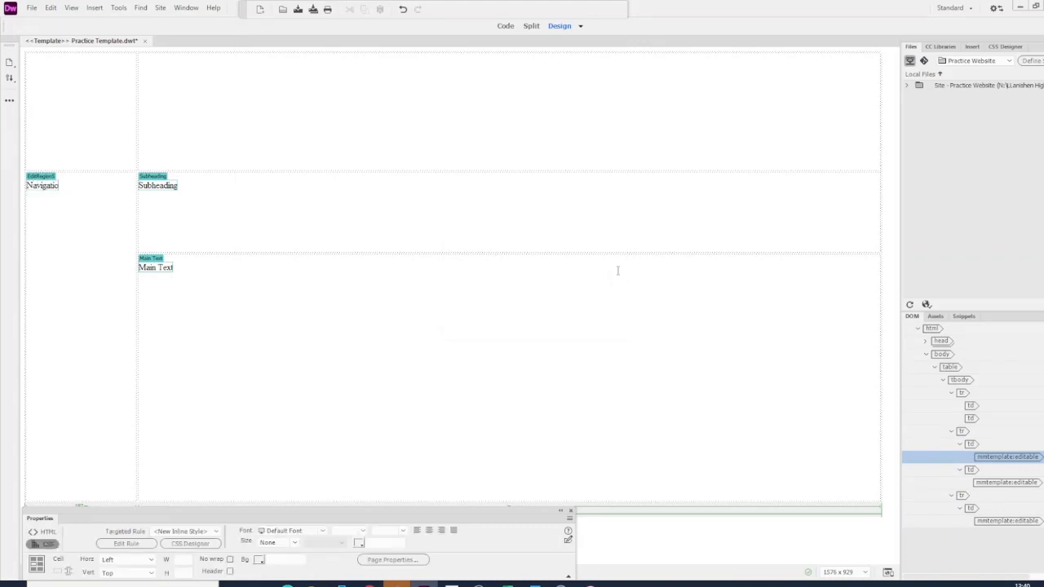
{"action": "left_click", "coordinate": [42, 186]}
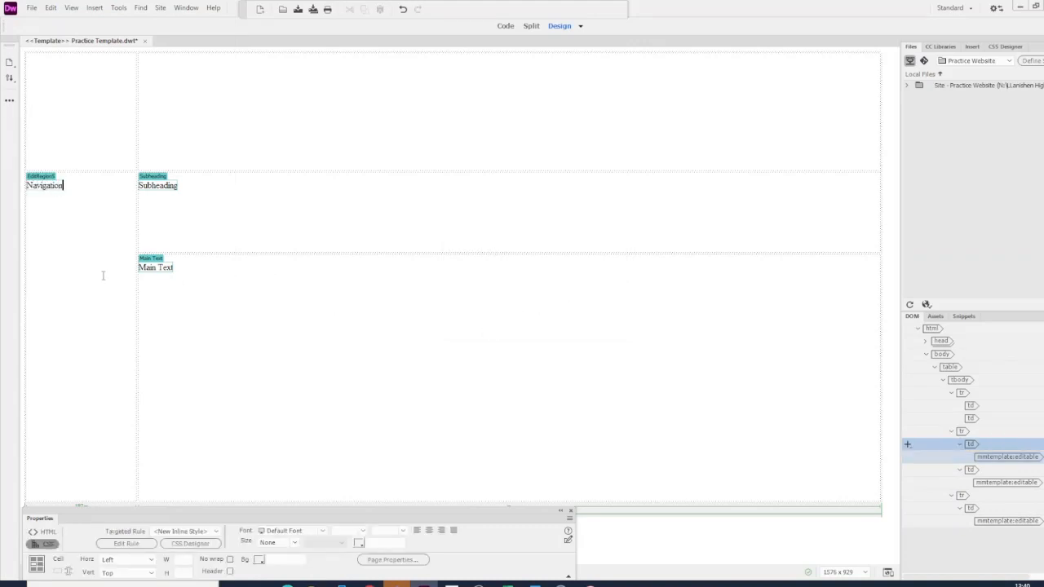
{"action": "mouse_move", "coordinate": [218, 290]}
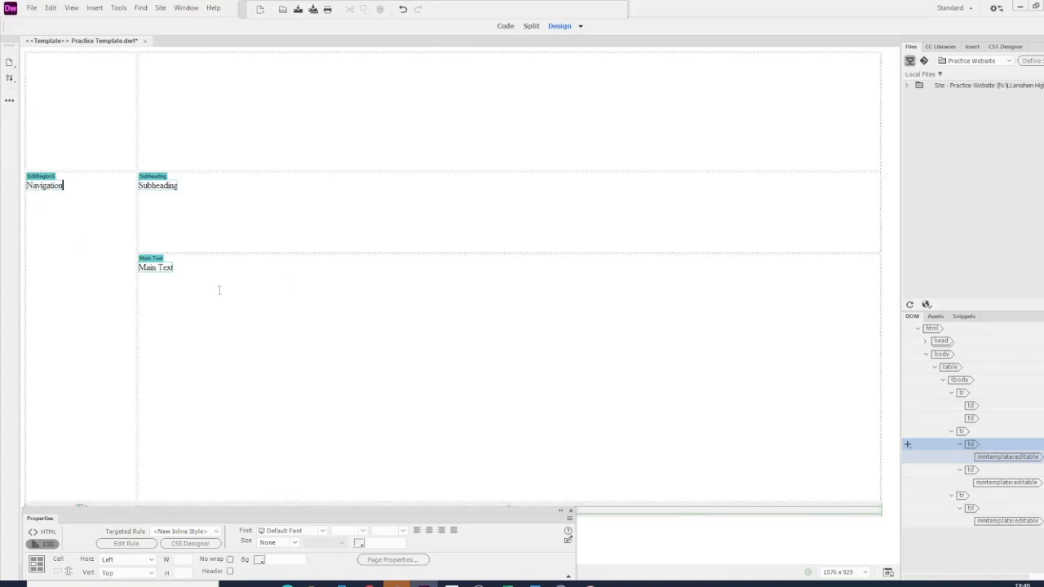
{"action": "mouse_move", "coordinate": [72, 326]}
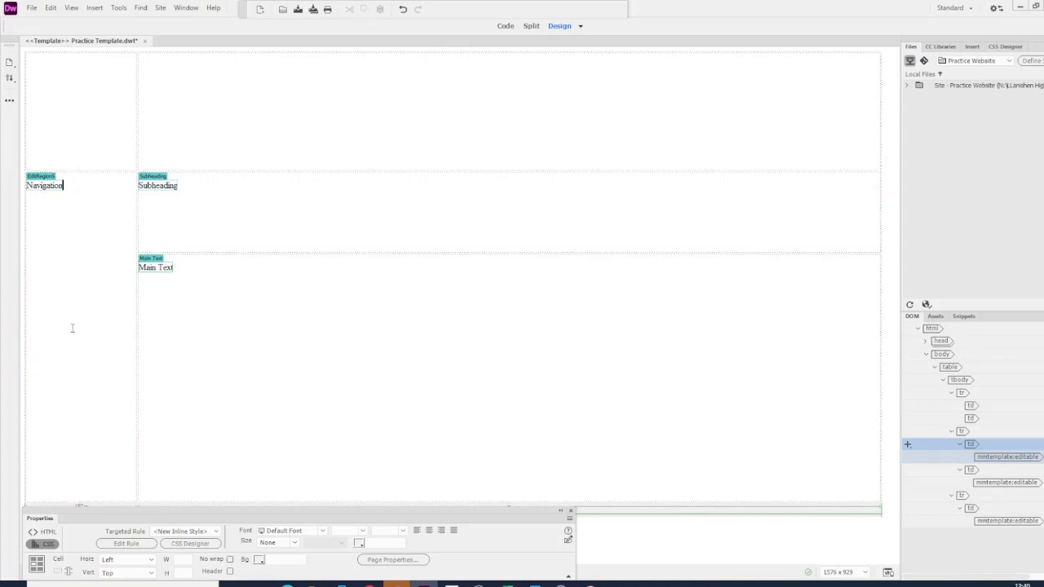
{"action": "mouse_move", "coordinate": [88, 313]}
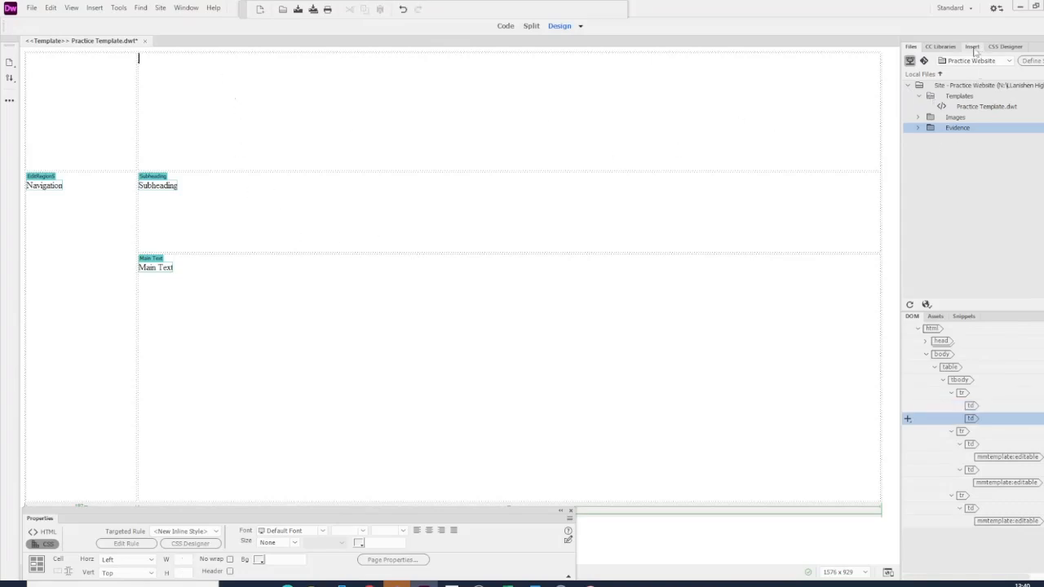
Insert the Main Heading image from Images > Subheadings and Nav into the top-right cell and enlarge it to fill the cell
{"action": "left_click", "coordinate": [972, 45]}
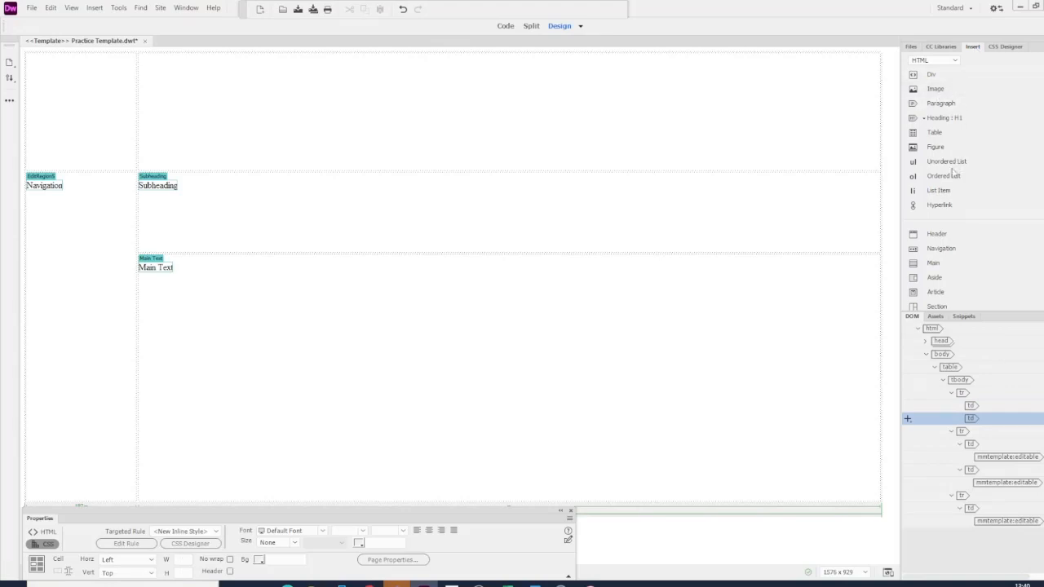
{"action": "left_click", "coordinate": [936, 88]}
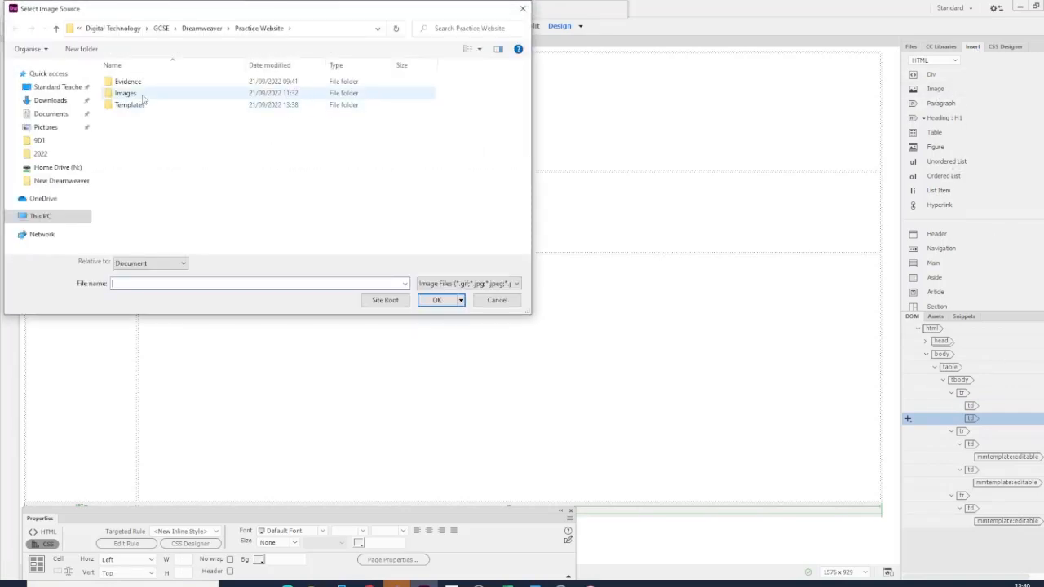
{"action": "double_click", "coordinate": [126, 91]}
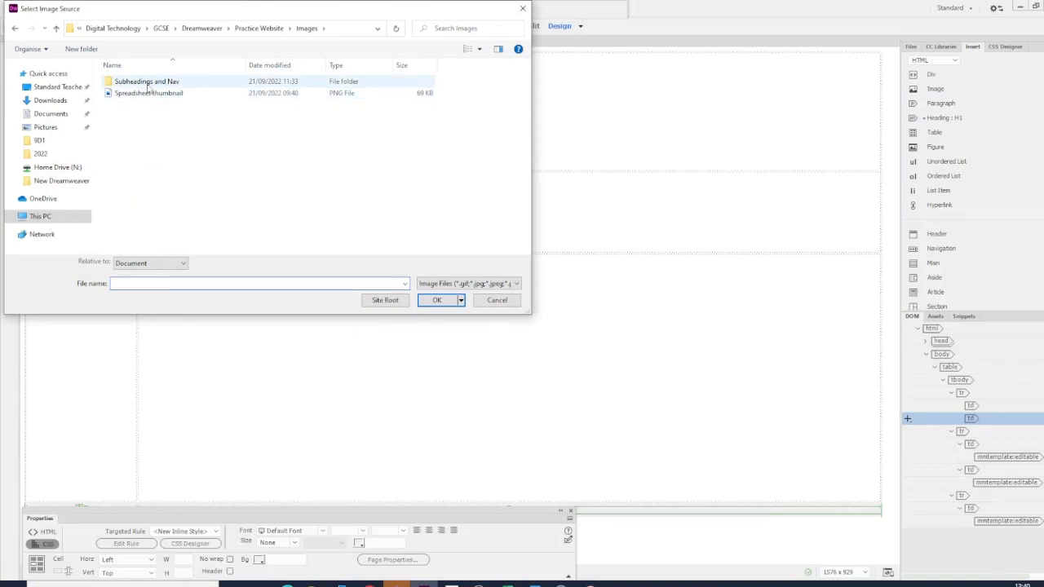
{"action": "double_click", "coordinate": [147, 81]}
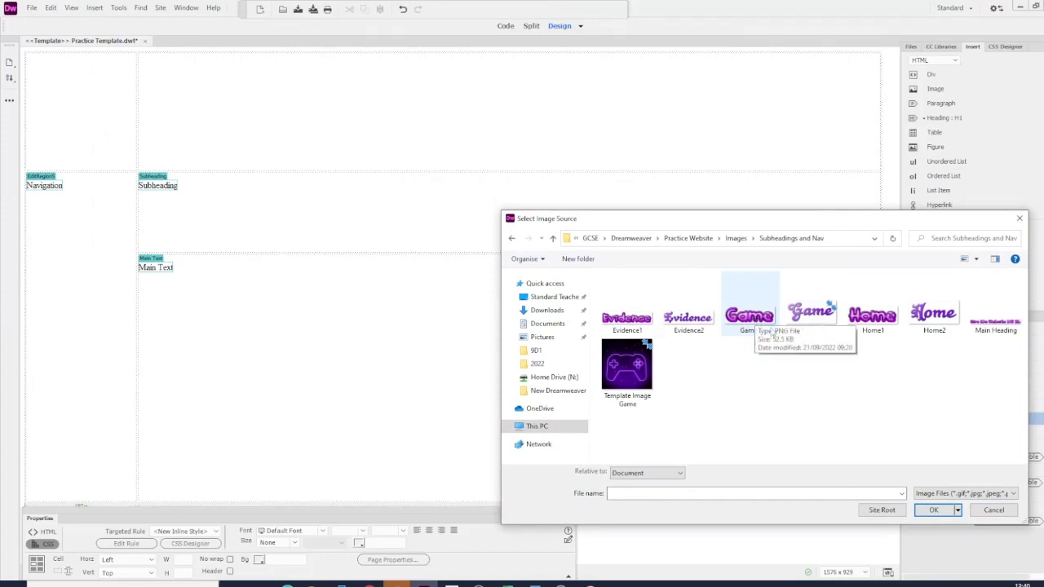
{"action": "left_click", "coordinate": [994, 318]}
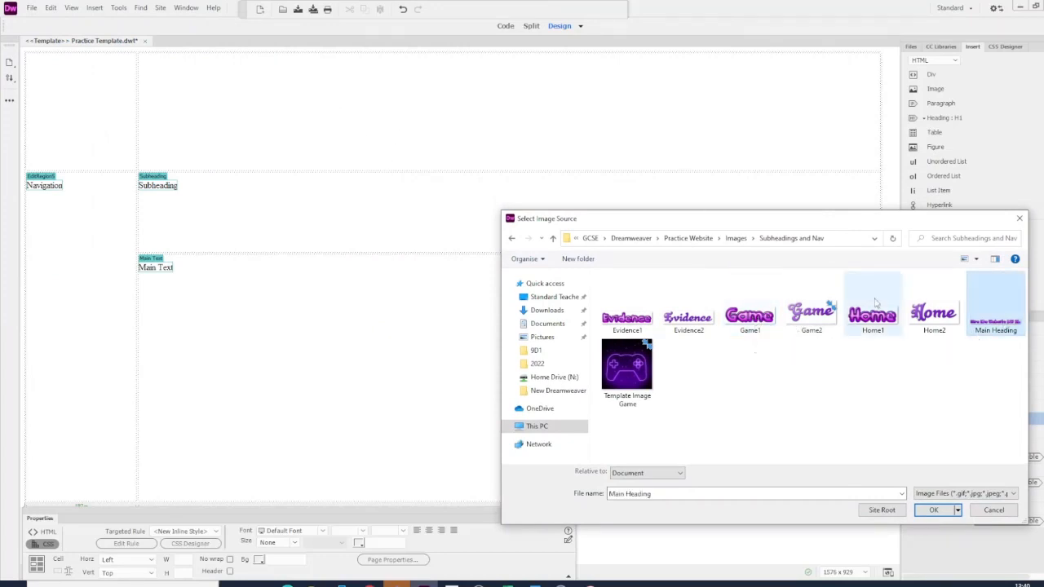
{"action": "left_click", "coordinate": [933, 508]}
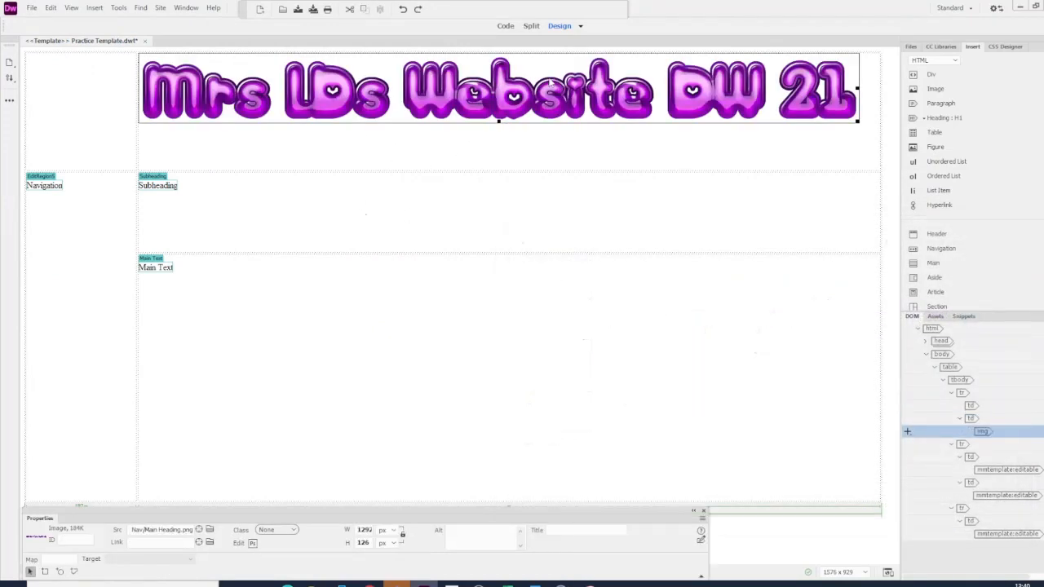
{"action": "left_click_drag", "start_coordinate": [499, 123], "coordinate": [503, 163]}
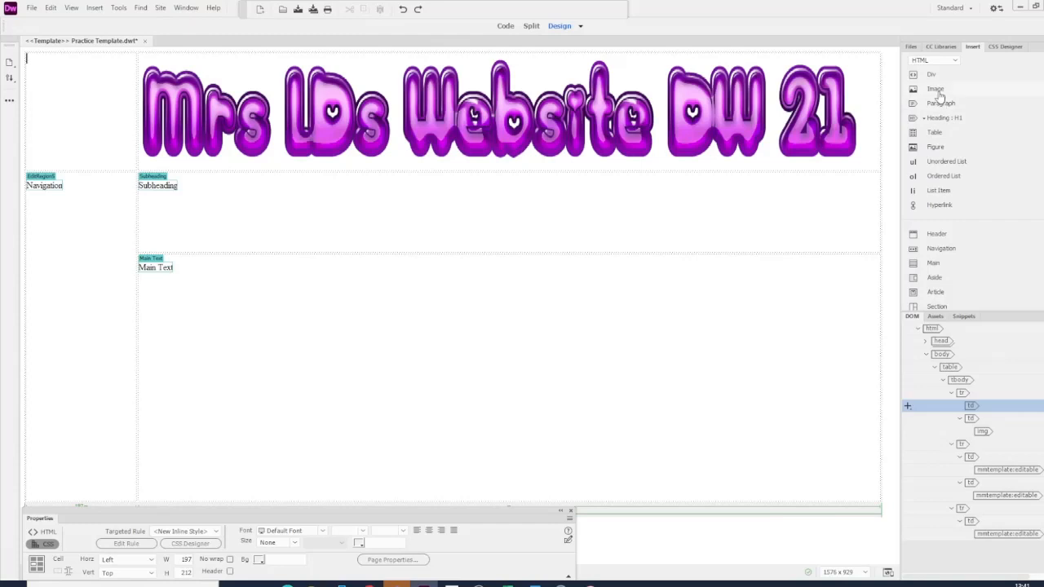
Insert the Template Image Game picture into the top-left cell and select it for shrinking
{"action": "left_click", "coordinate": [935, 88]}
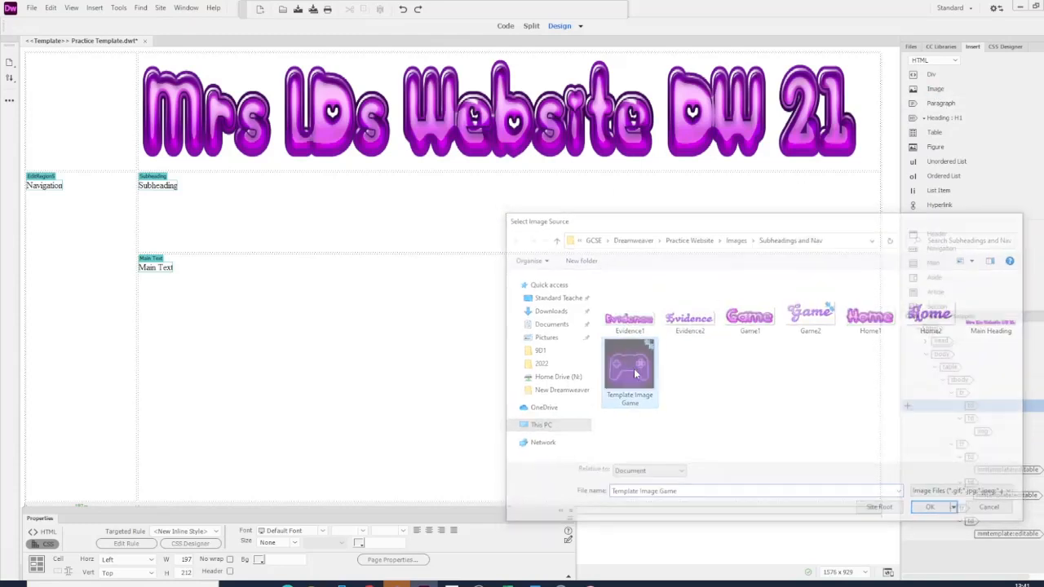
{"action": "left_click", "coordinate": [930, 506]}
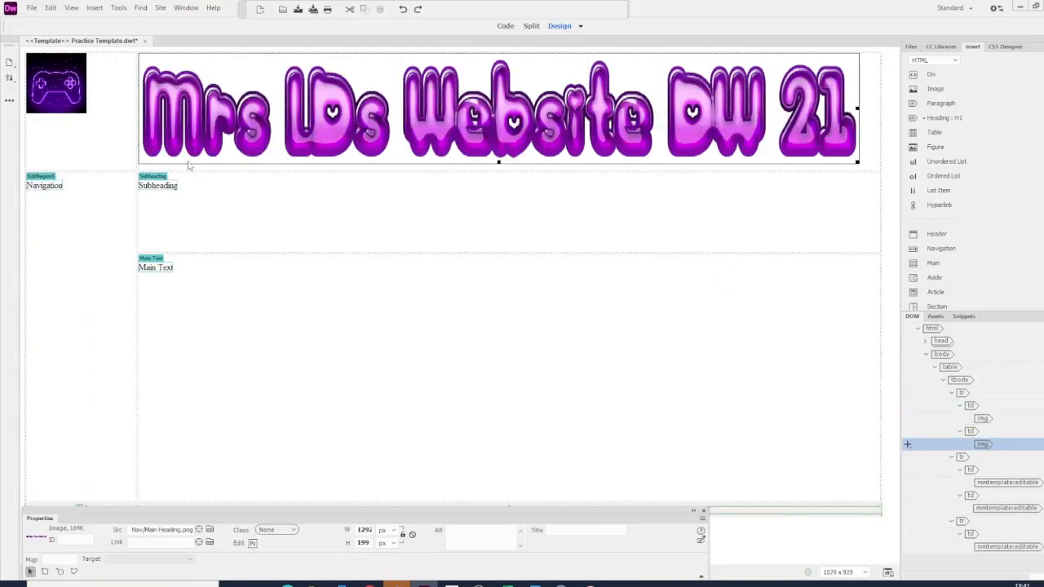
{"action": "left_click", "coordinate": [56, 83]}
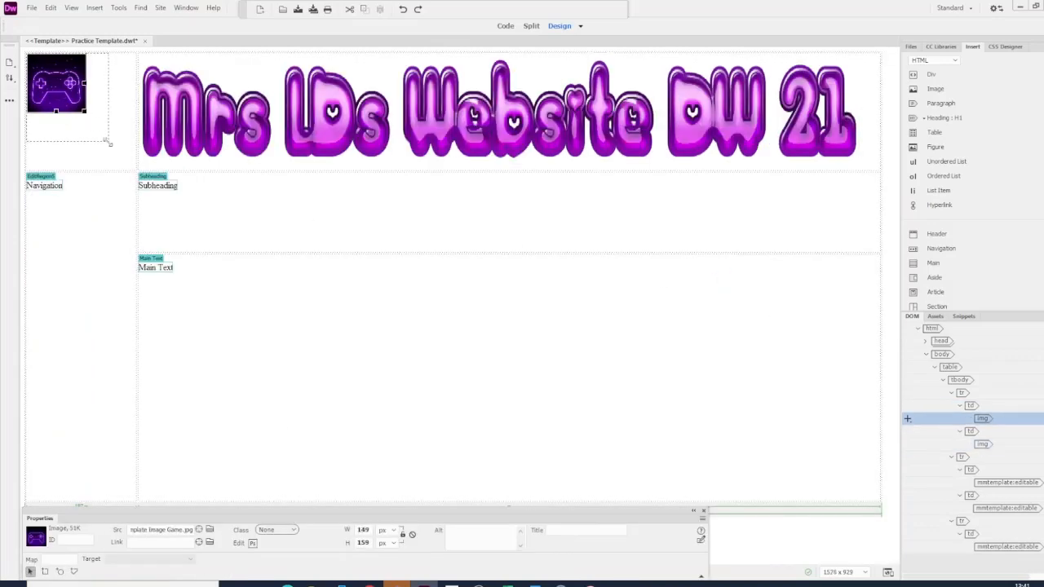